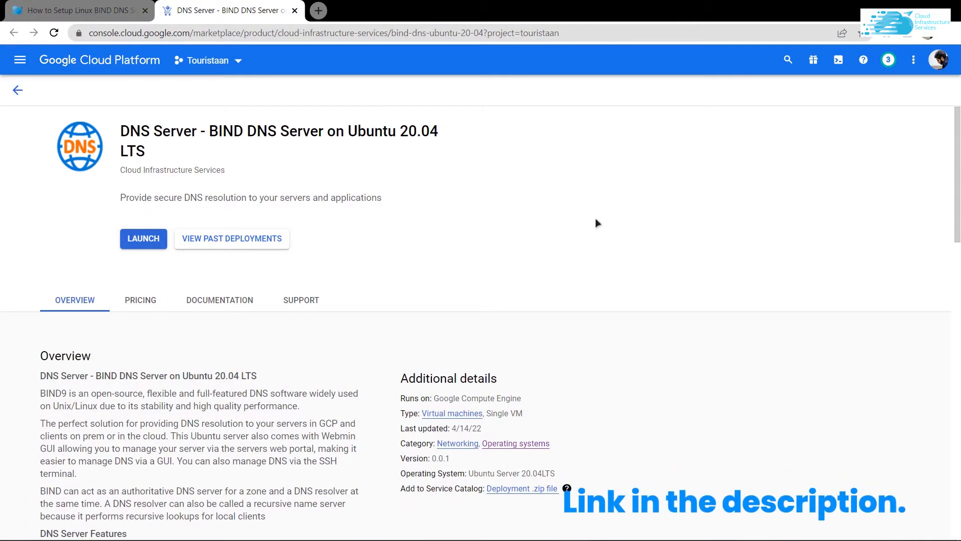
mouse_move(600, 182)
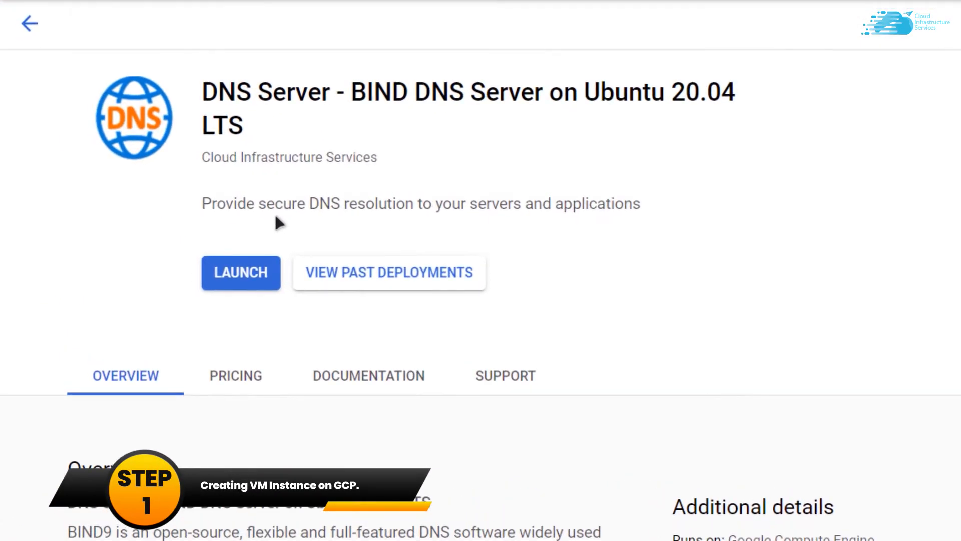
mouse_move(245, 237)
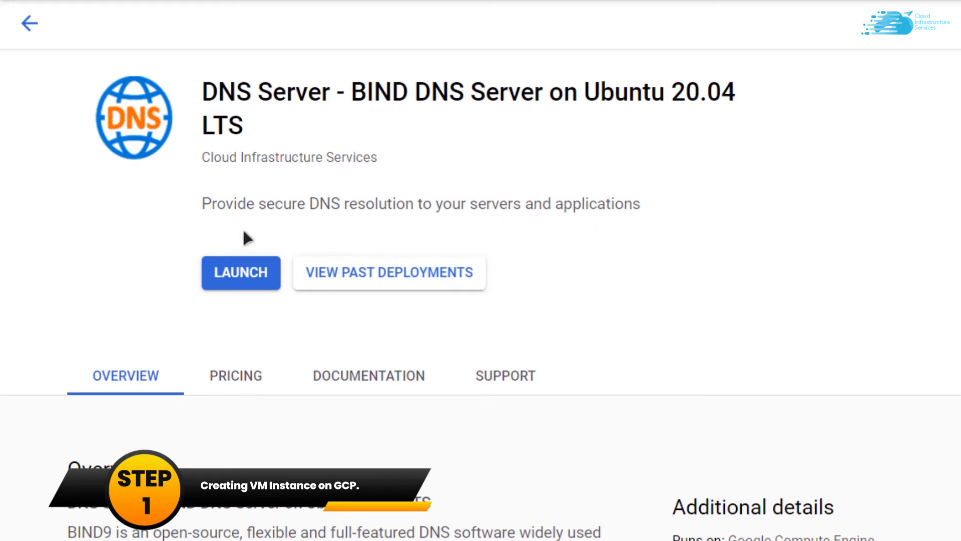
Launch the BIND DNS deployment in zone europe-west6-a and accept the terms
left_click(240, 273)
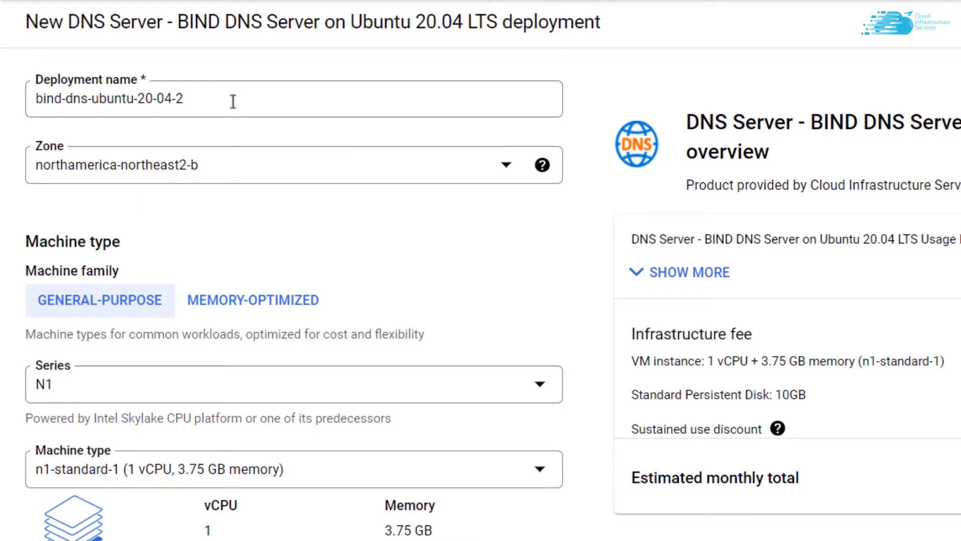
mouse_move(275, 171)
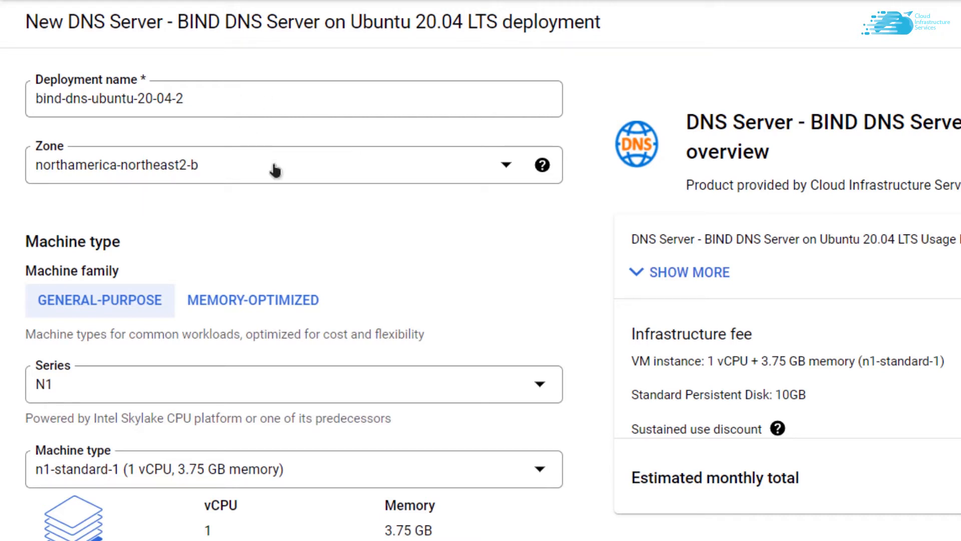
left_click(293, 164)
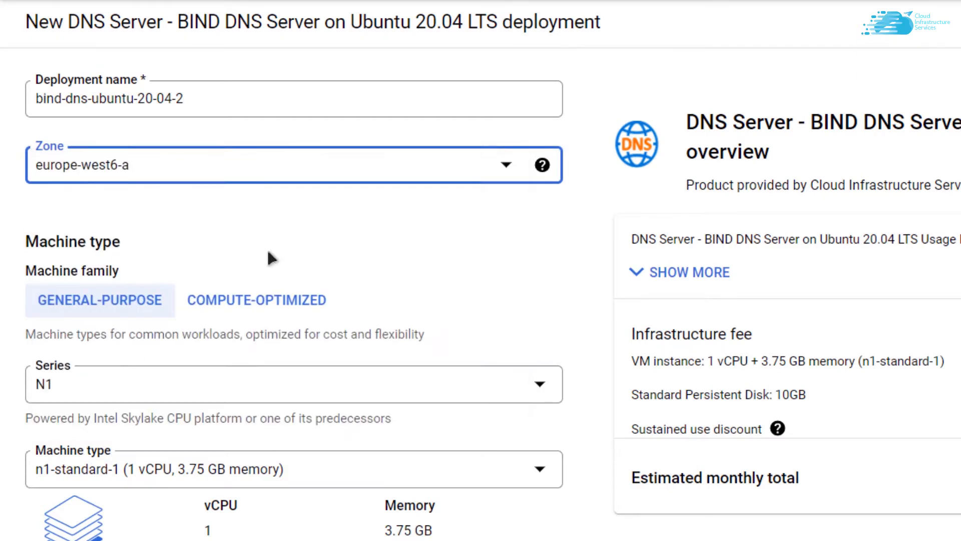
scroll("down", 3)
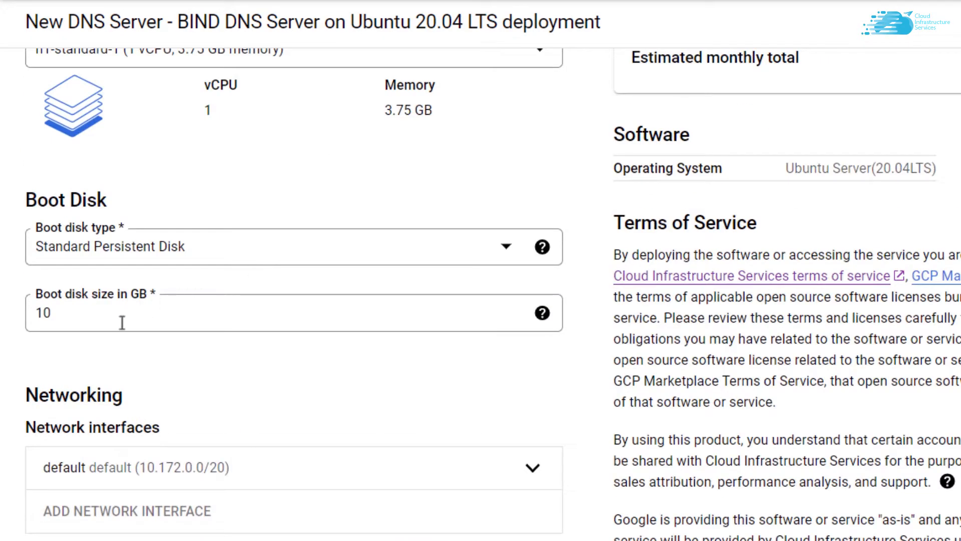
scroll("down", 3)
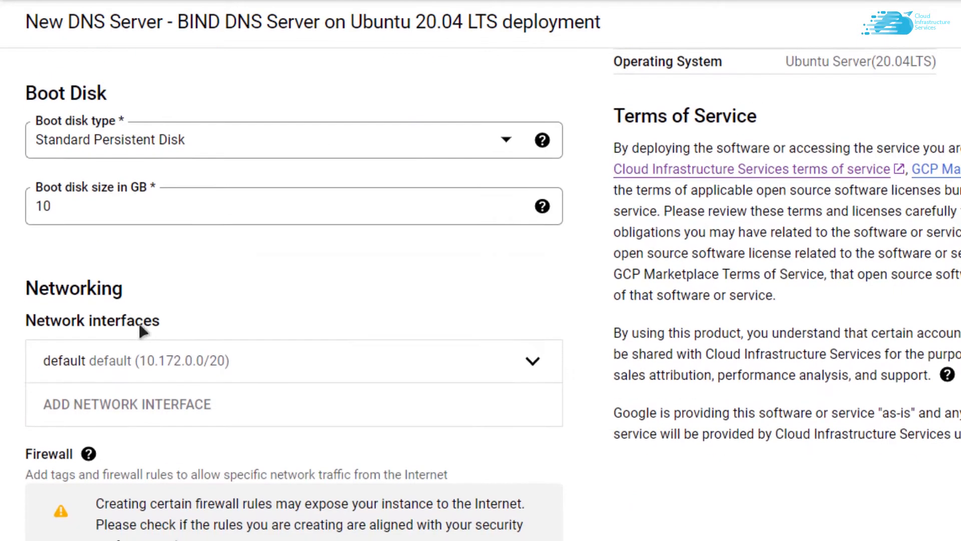
scroll("down", 3)
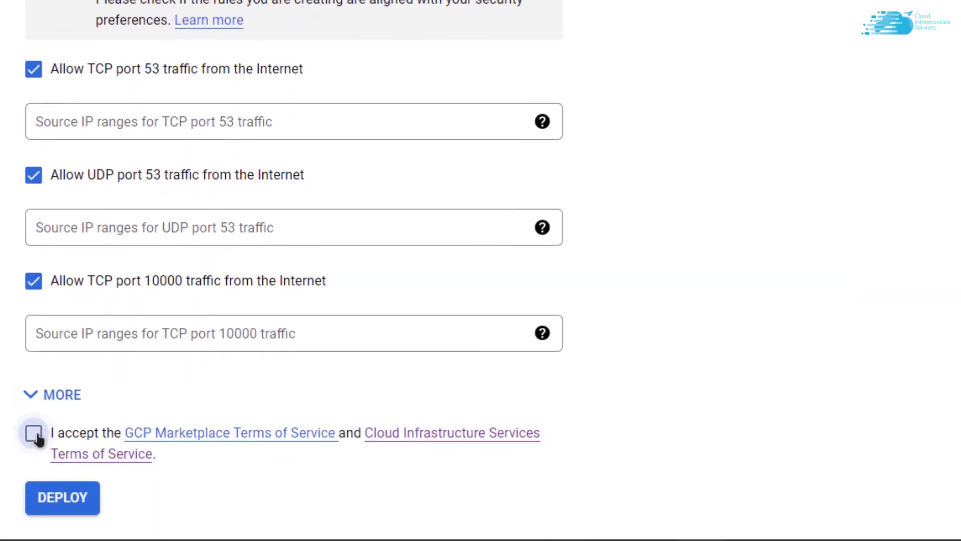
left_click(62, 497)
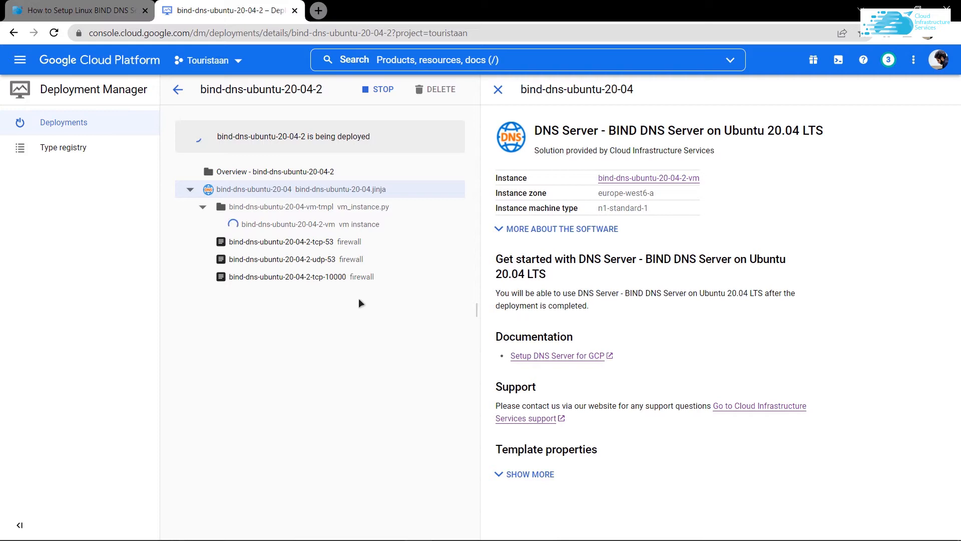
mouse_move(357, 303)
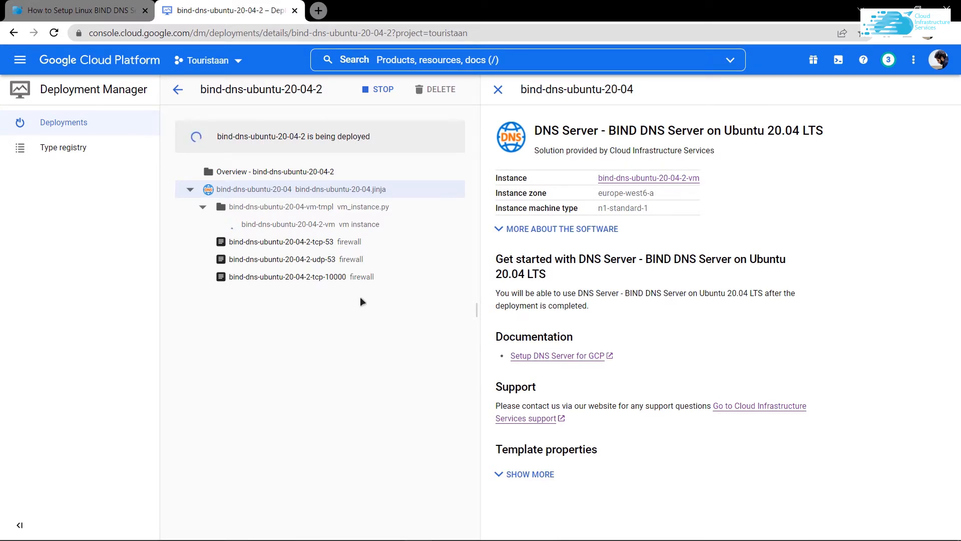
Scroll the BIND DNS setup guide to Getting Started with BIND Server
left_click(73, 11)
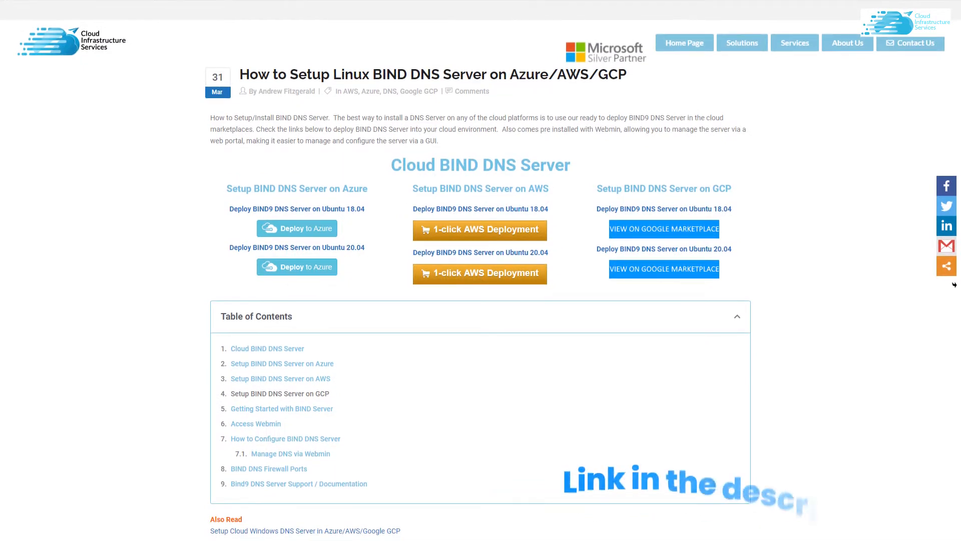
scroll("down", 3)
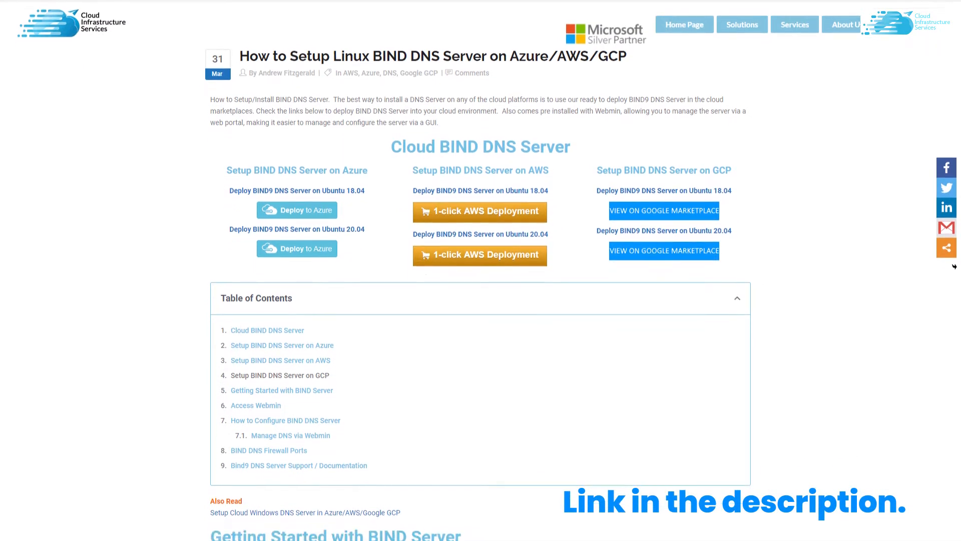
scroll("down", 3)
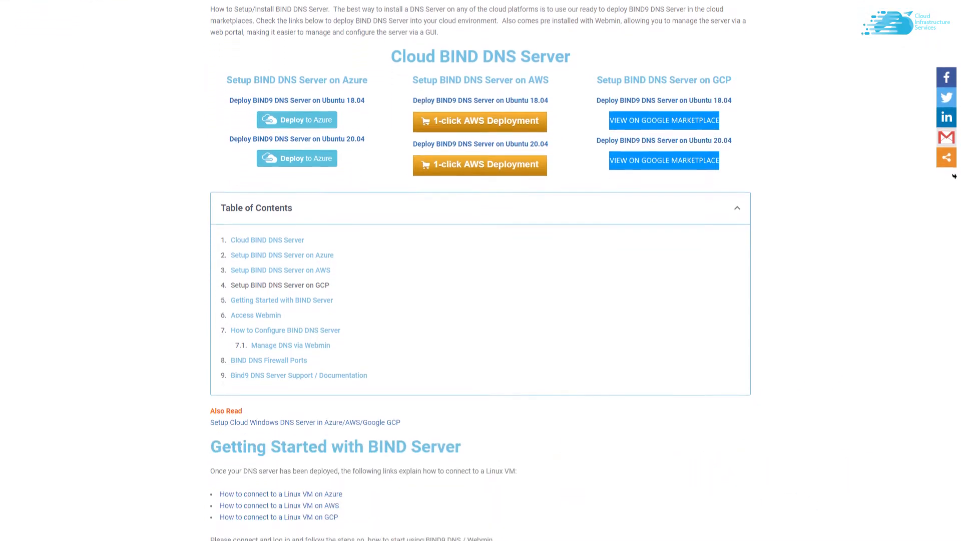
scroll("down", 3)
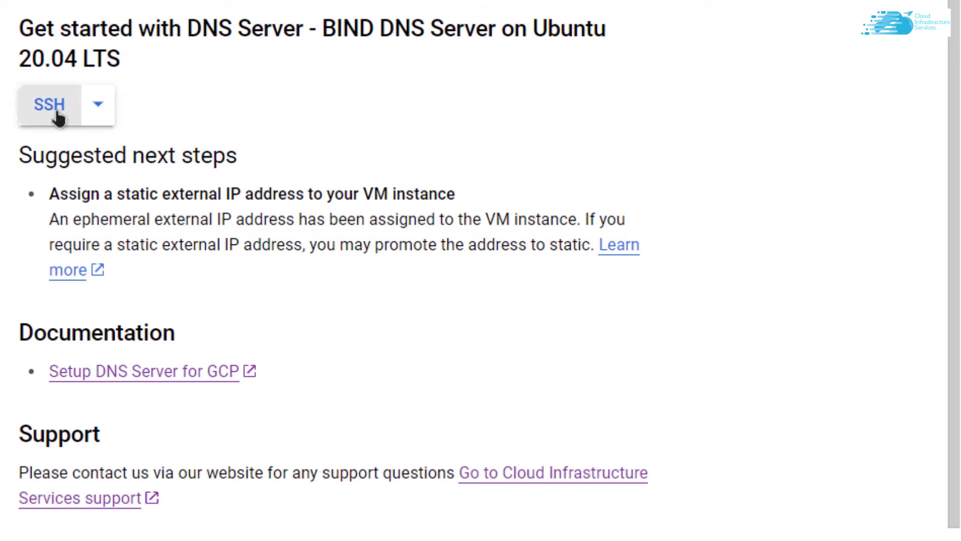
Open an SSH terminal to the deployed bind-dns-ubuntu-20-04-2 VM
left_click(48, 104)
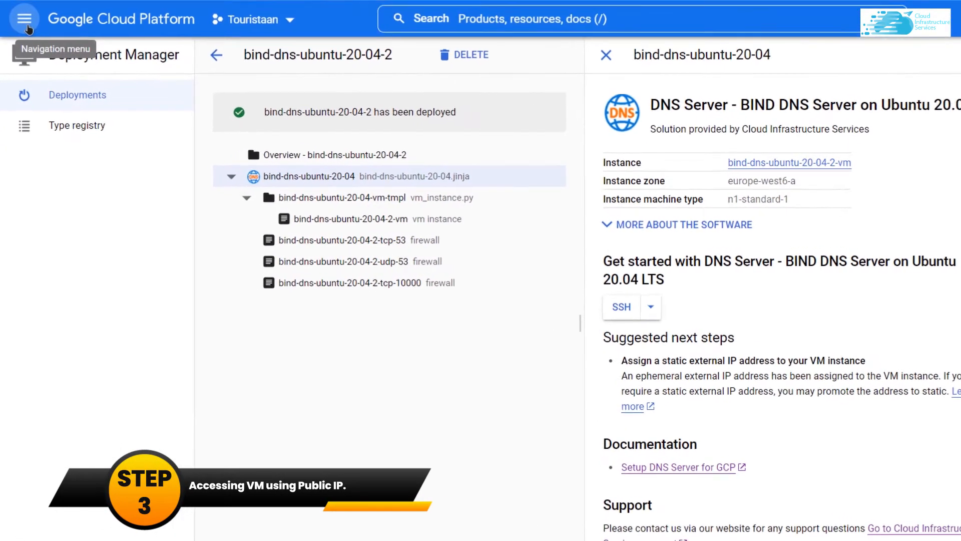
Go to Compute Engine's VM instances list to find the external IP
left_click(24, 19)
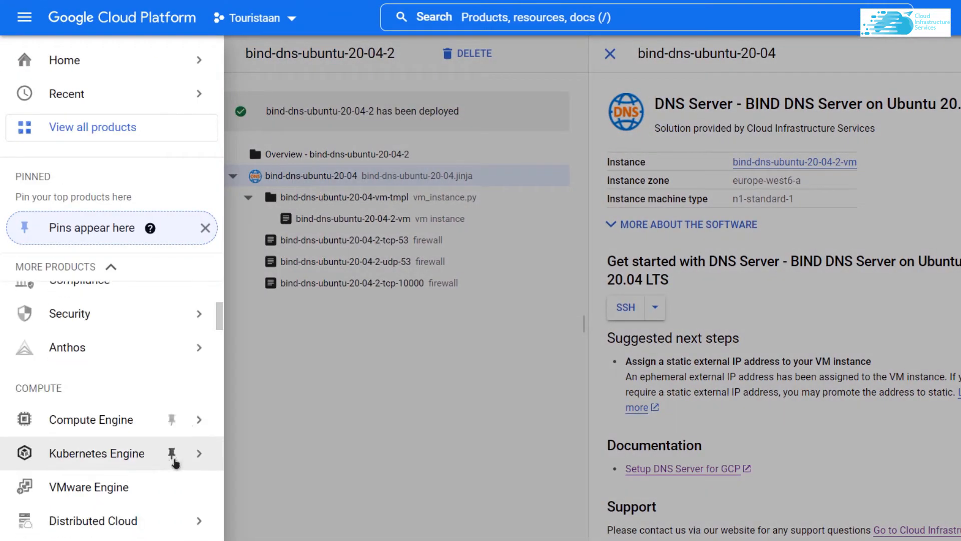
left_click(91, 419)
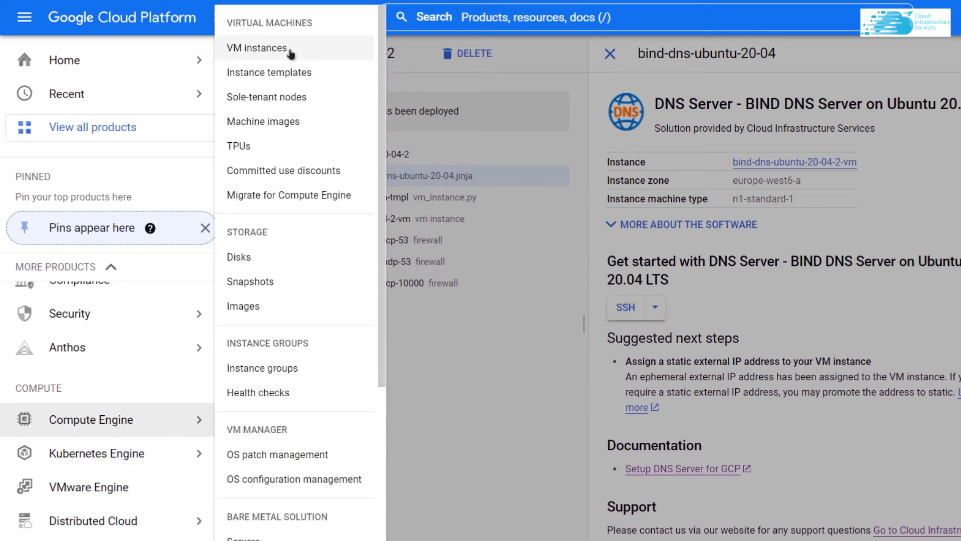
left_click(257, 48)
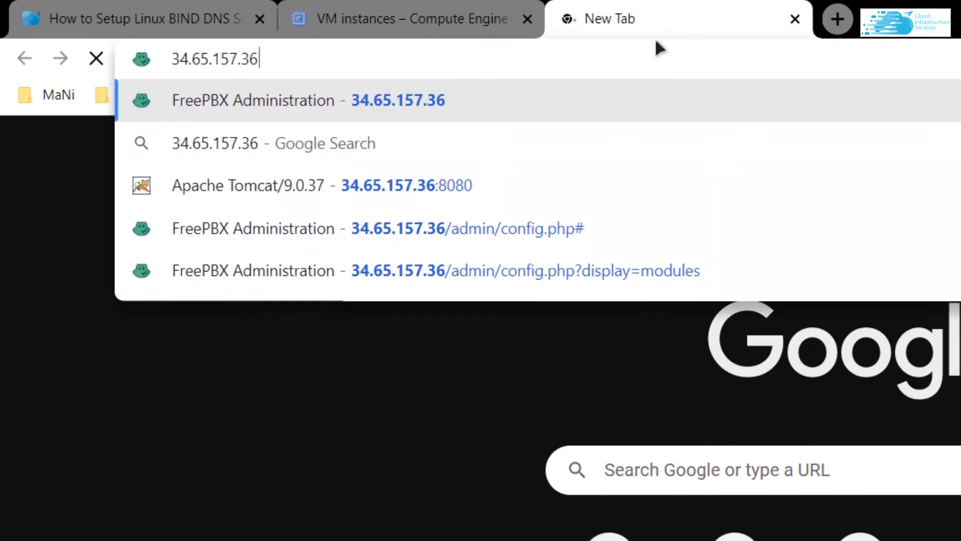
Load Webmin at 34.65.157.36:10000 in a new browser tab
type(":")
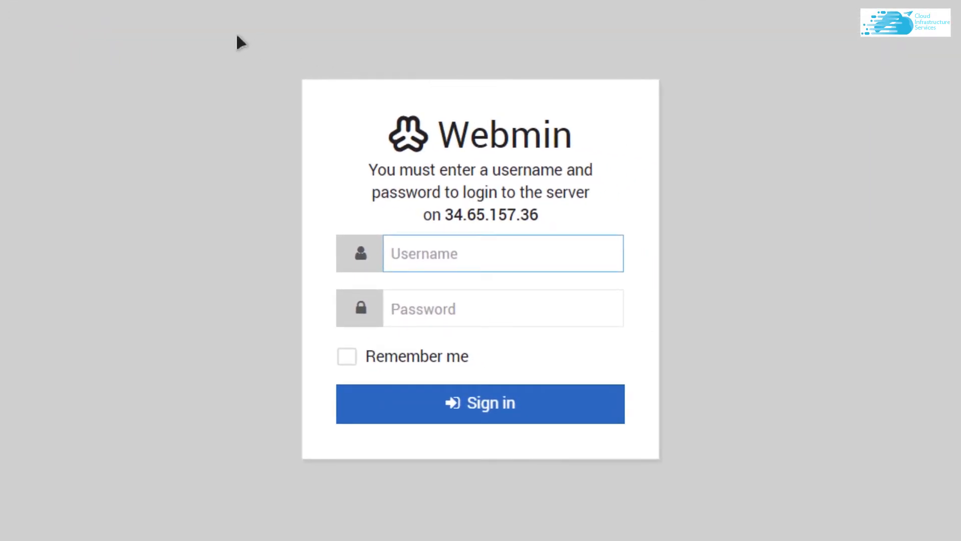
left_click(501, 254)
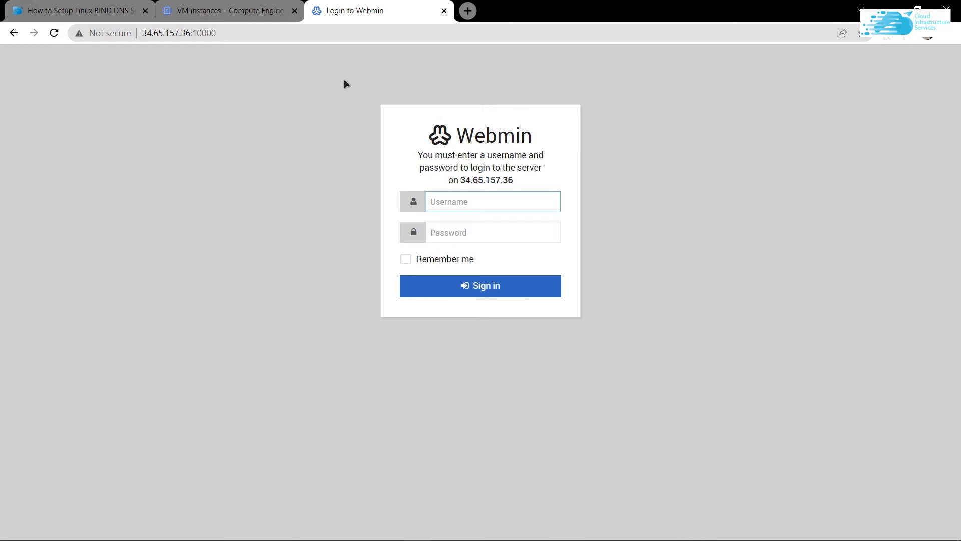
mouse_move(703, 139)
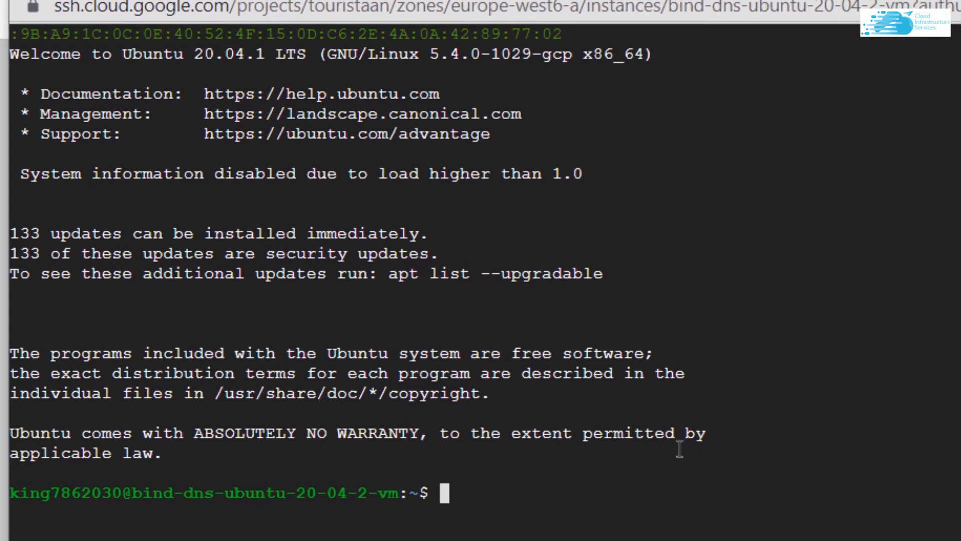
Enter 'sudo passwd' in the VM's SSH shell to set the root password
scroll("down", 3)
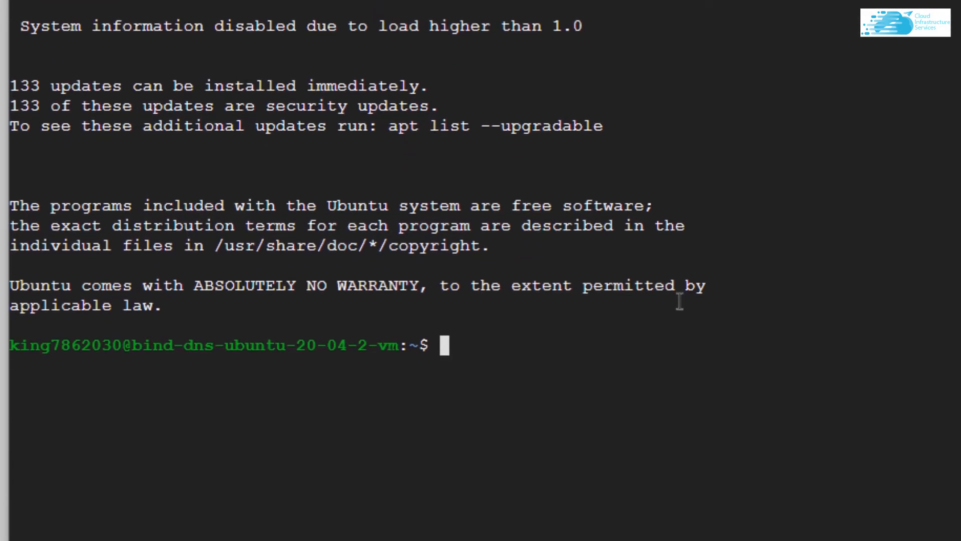
type("sudo passwd")
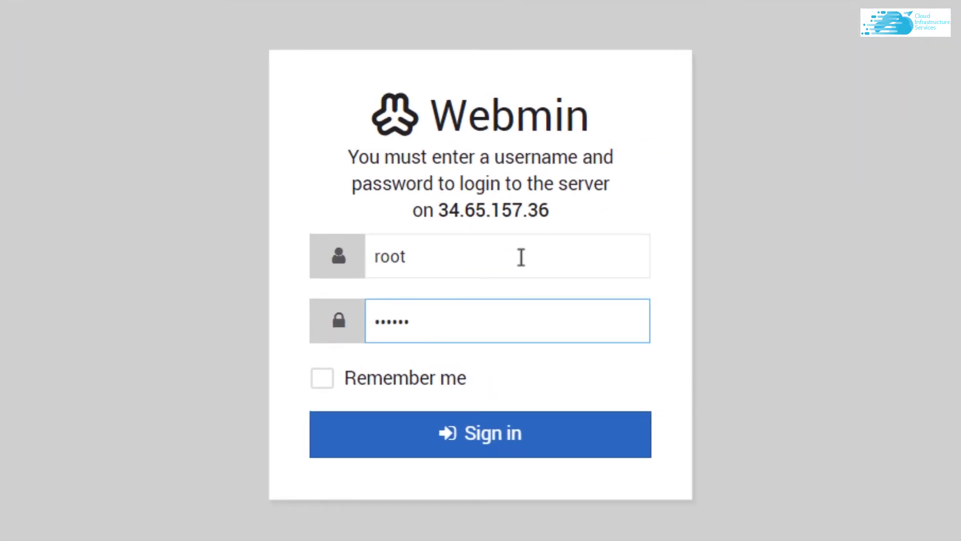
Sign in to Webmin as root with the new password
left_click(480, 433)
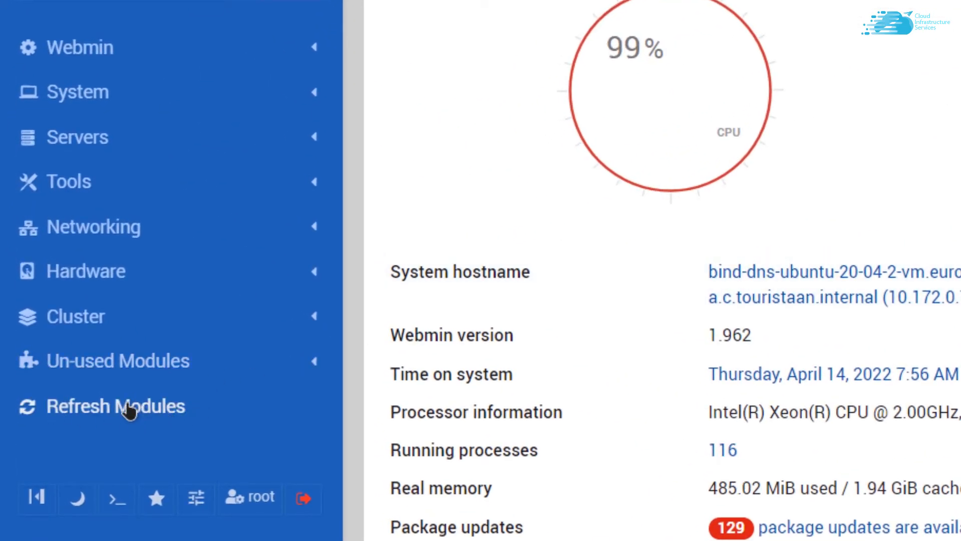
Refresh Webmin modules and open the BIND DNS Server module
left_click(116, 405)
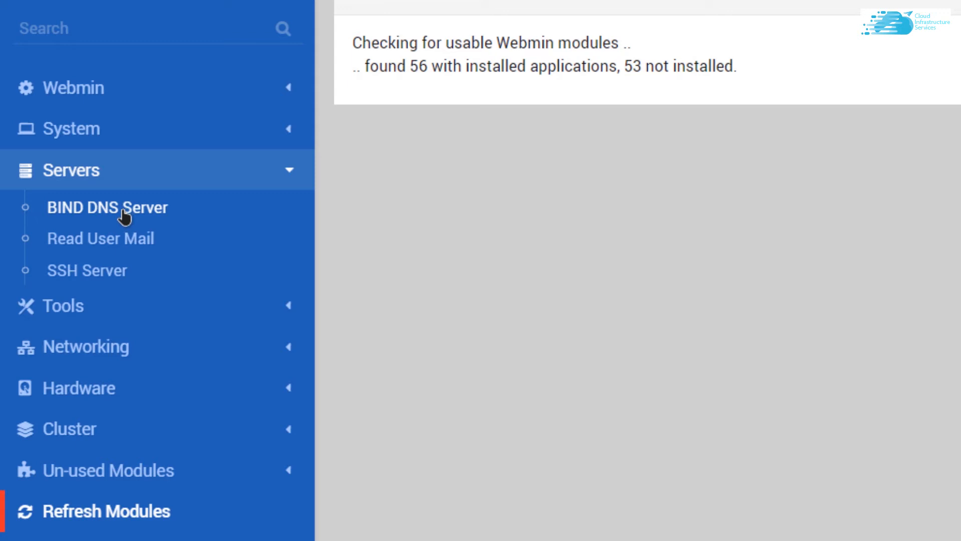
left_click(107, 207)
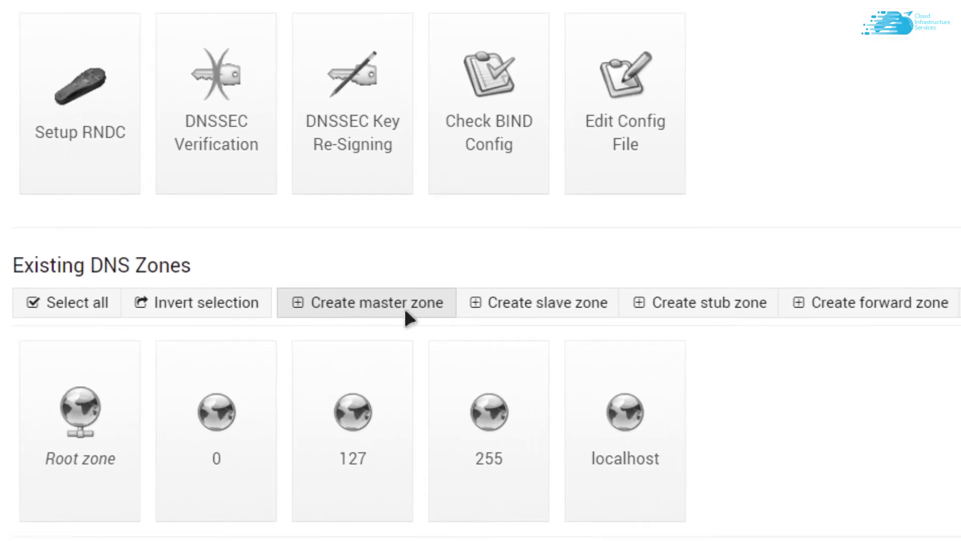
mouse_move(391, 320)
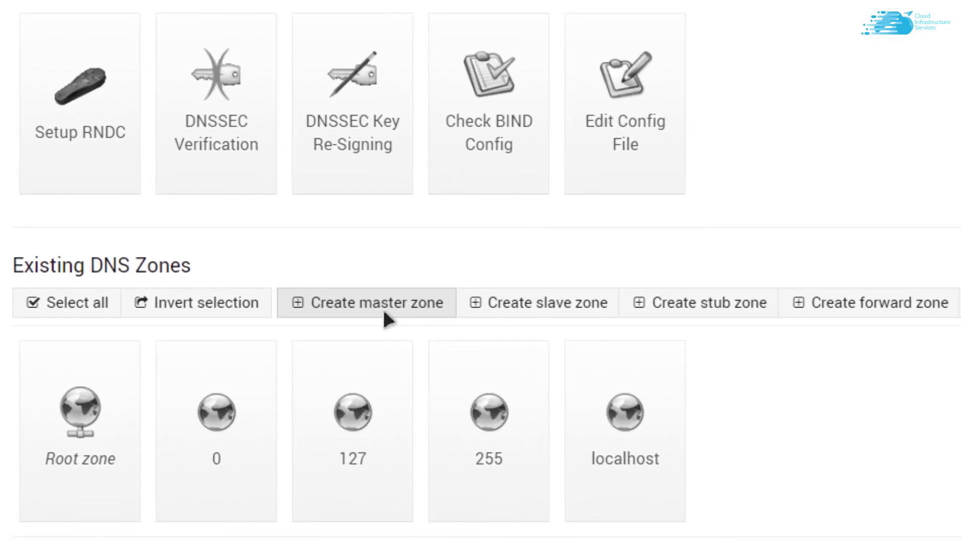
left_click(365, 302)
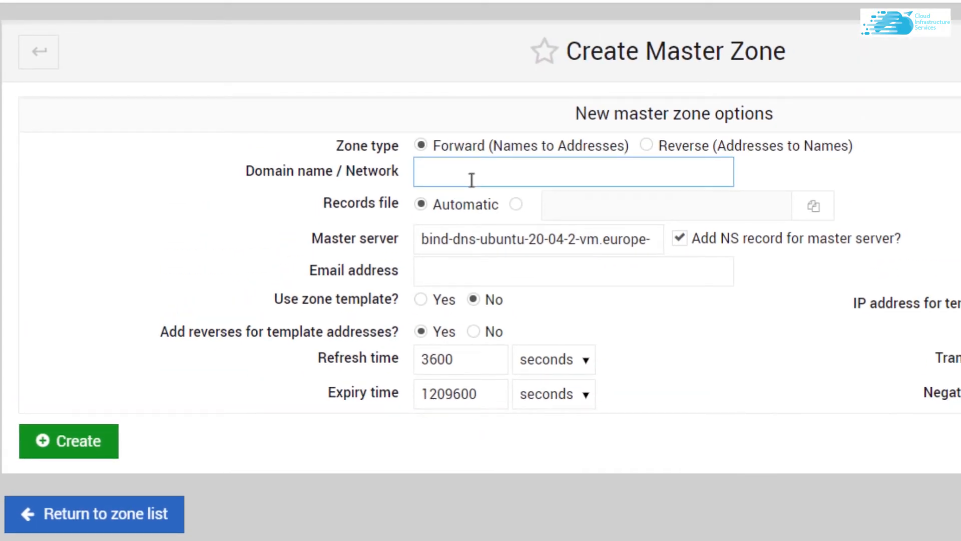
type("testdns")
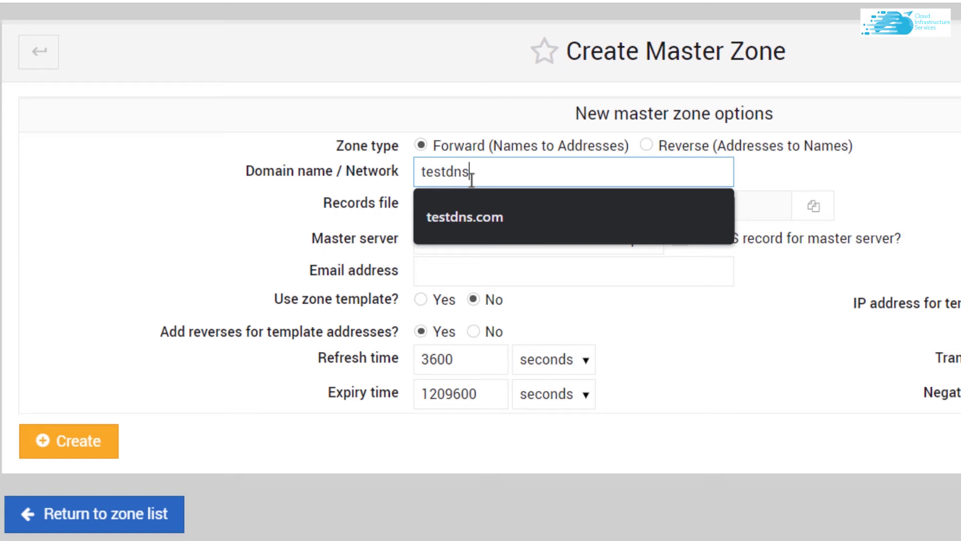
left_click(571, 270)
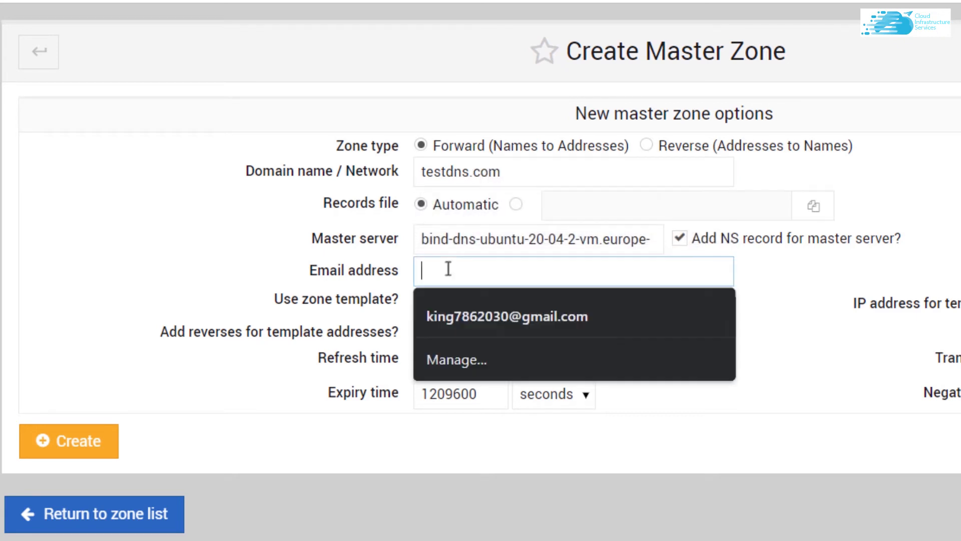
type("test@testdns.com")
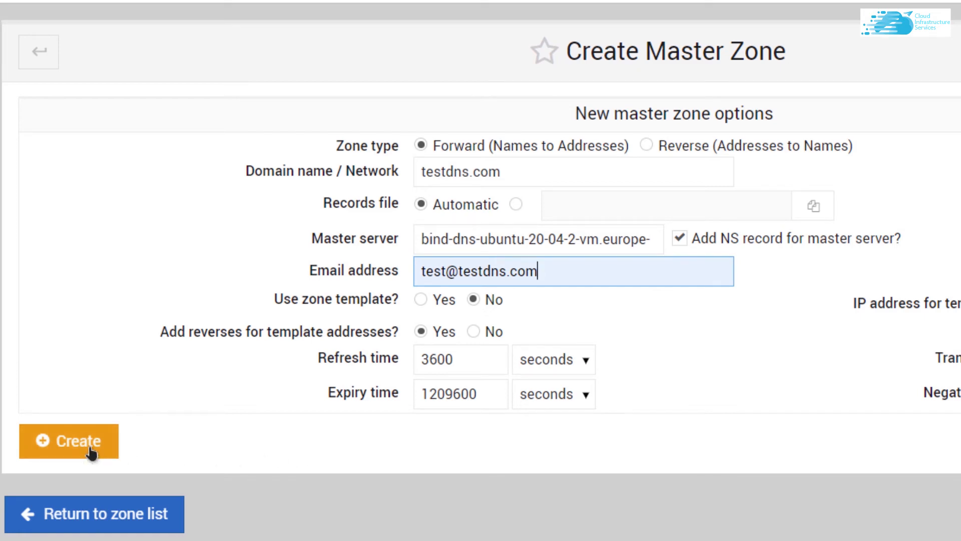
left_click(69, 440)
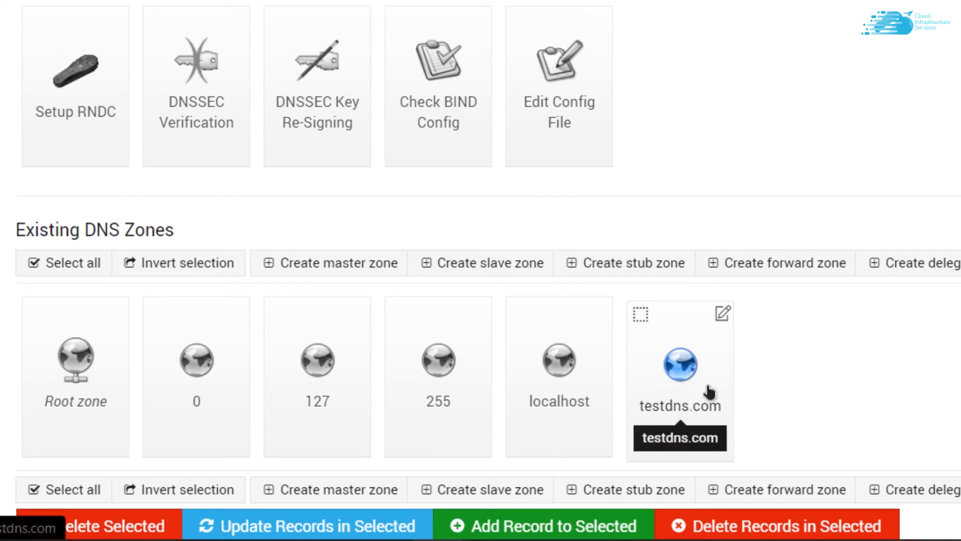
left_click(679, 365)
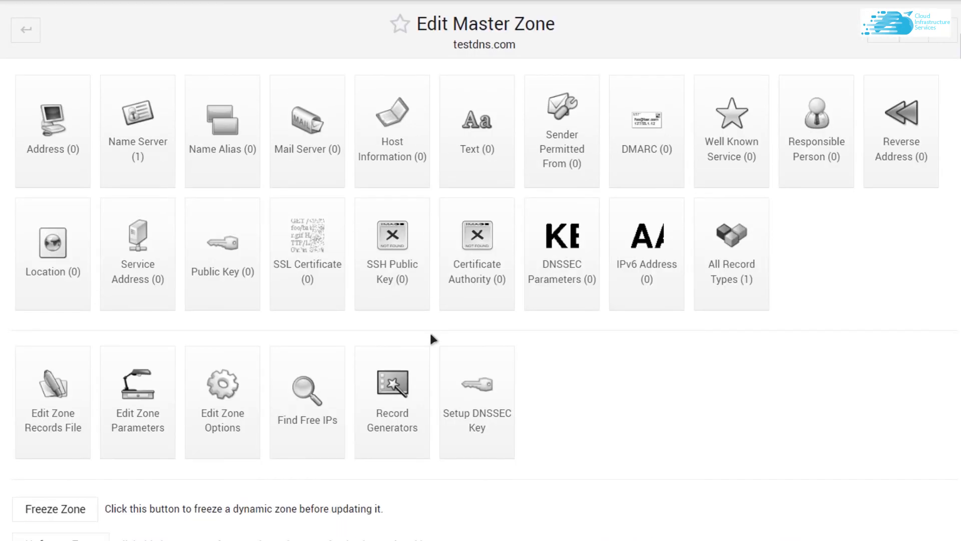
mouse_move(223, 246)
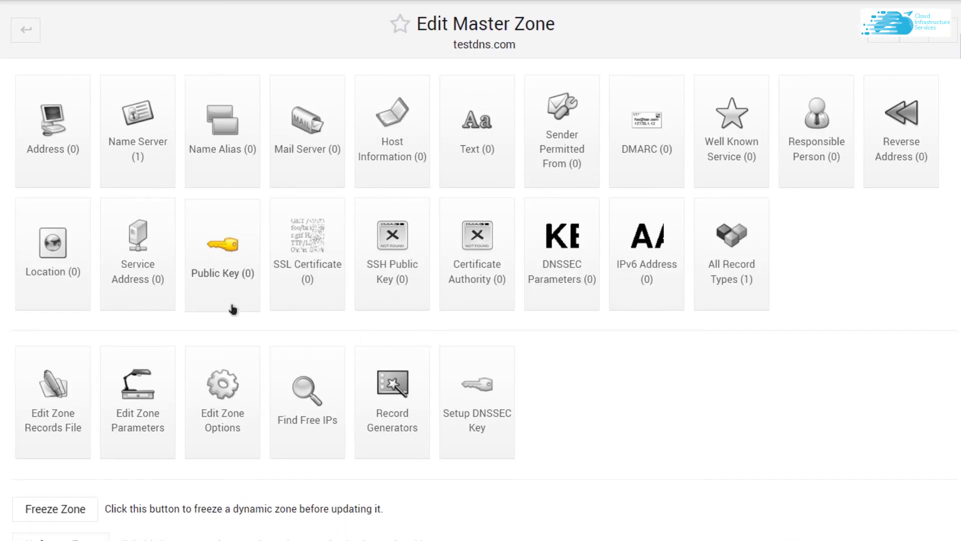
mouse_move(53, 130)
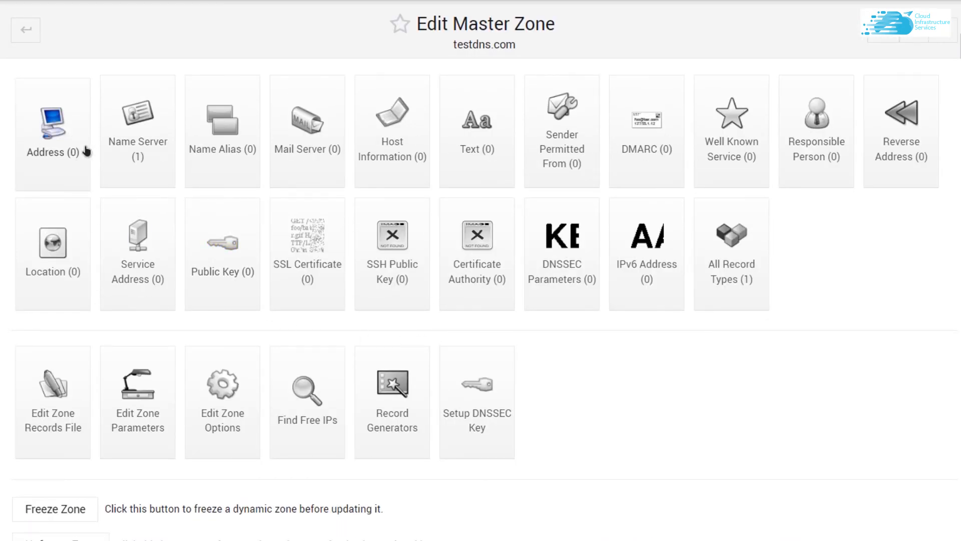
Add address record 'users' pointing to 34.65.157.36 in testdns.com
left_click(52, 132)
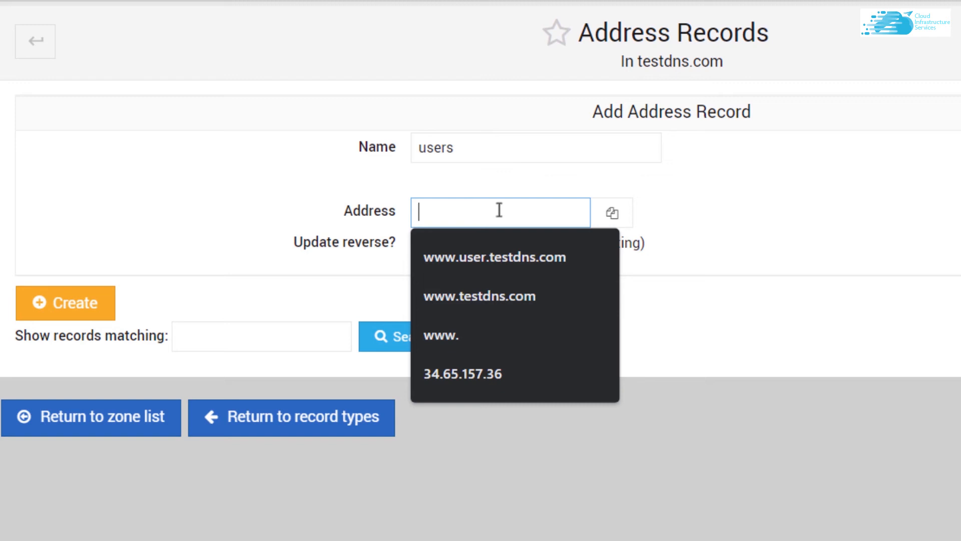
type("34.65")
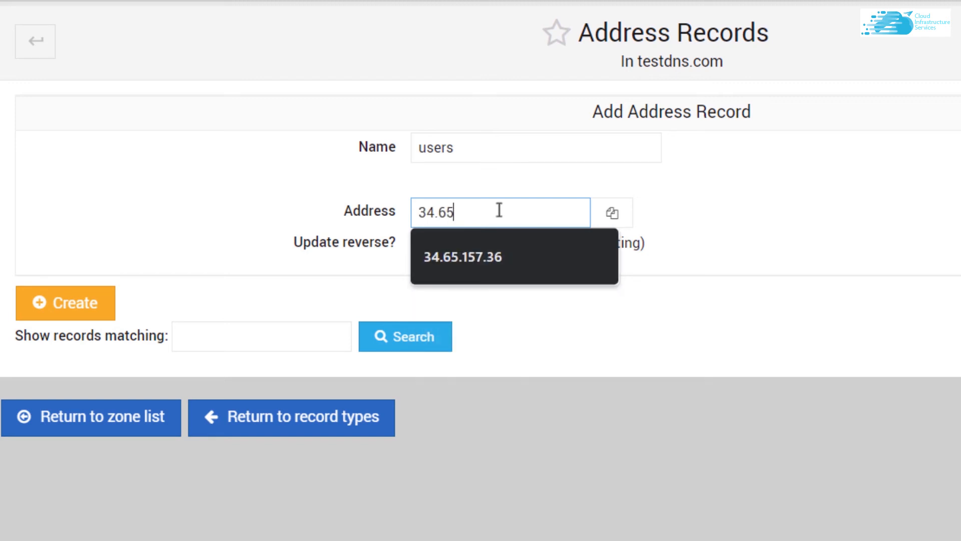
type(".157.36")
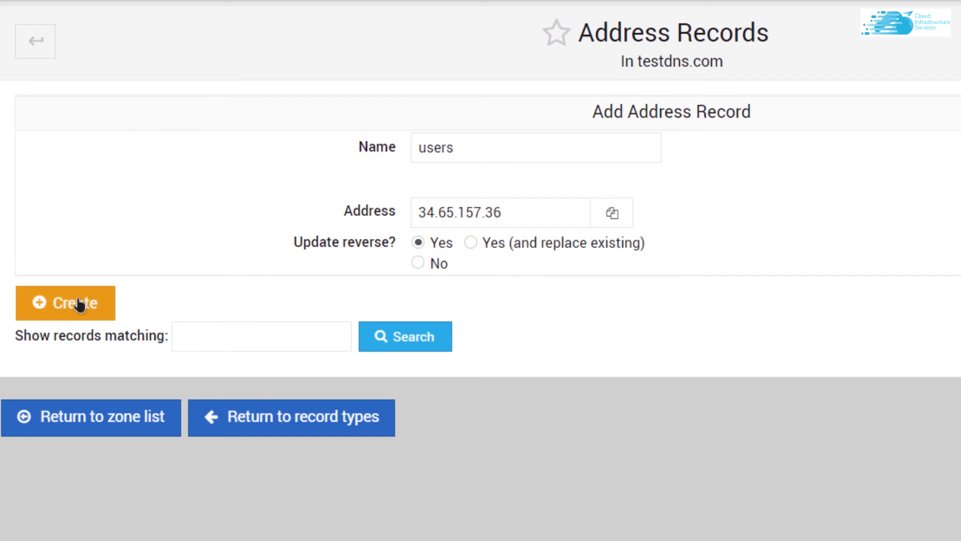
left_click(64, 302)
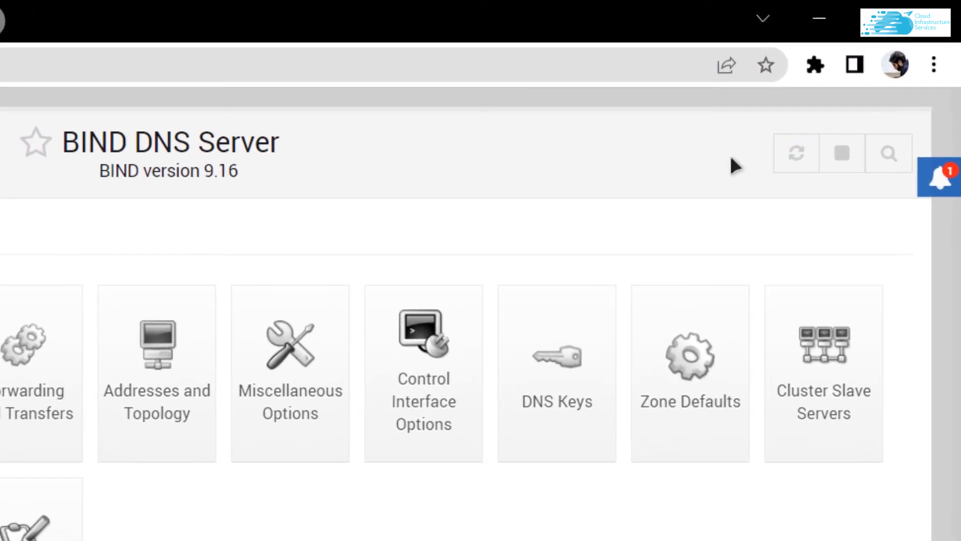
mouse_move(535, 221)
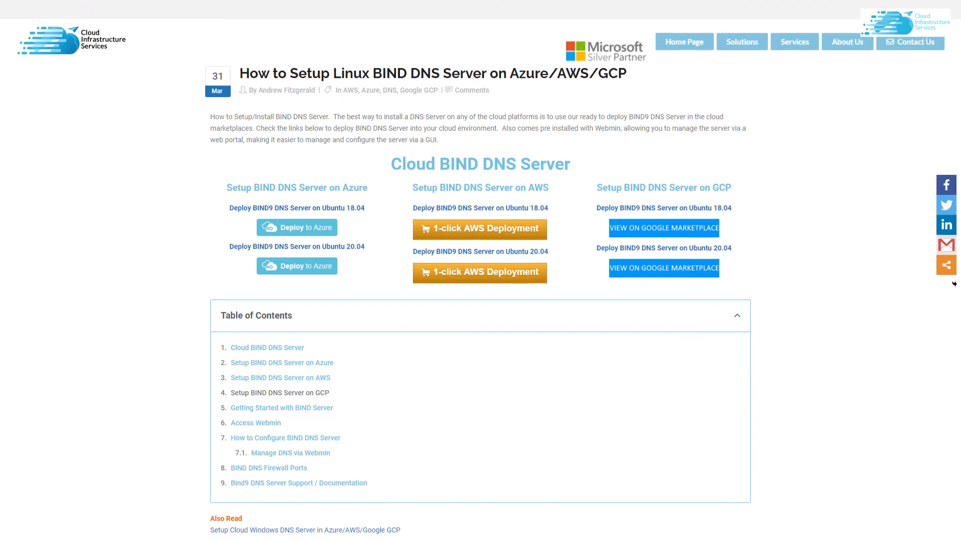
Scroll the BIND DNS guide down to its table of contents and Getting Started with BIND Server section
scroll("down", 3)
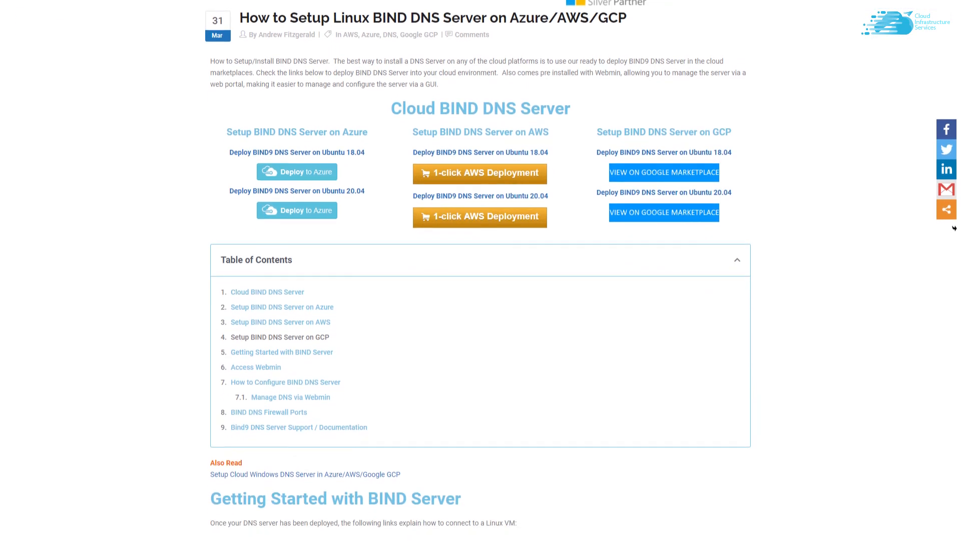
scroll("down", 3)
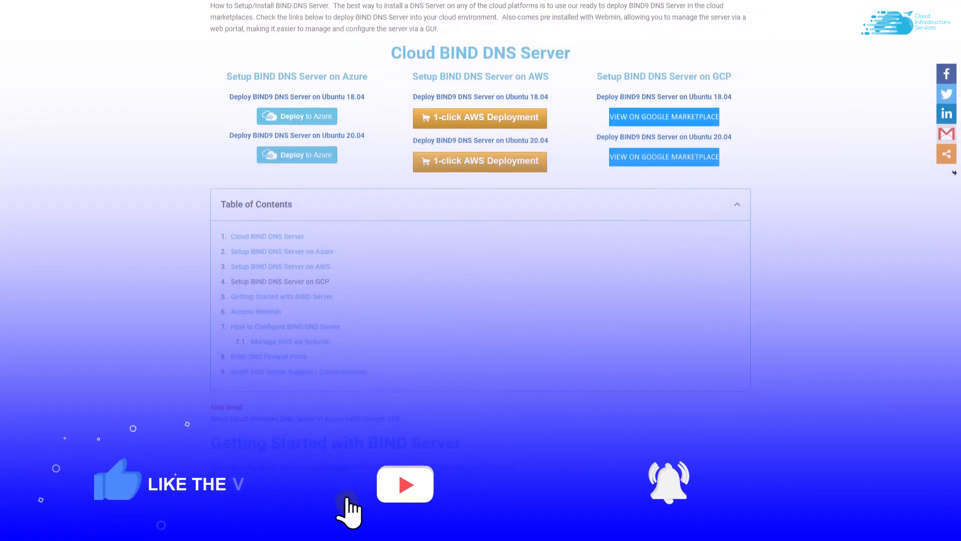
scroll("down", 3)
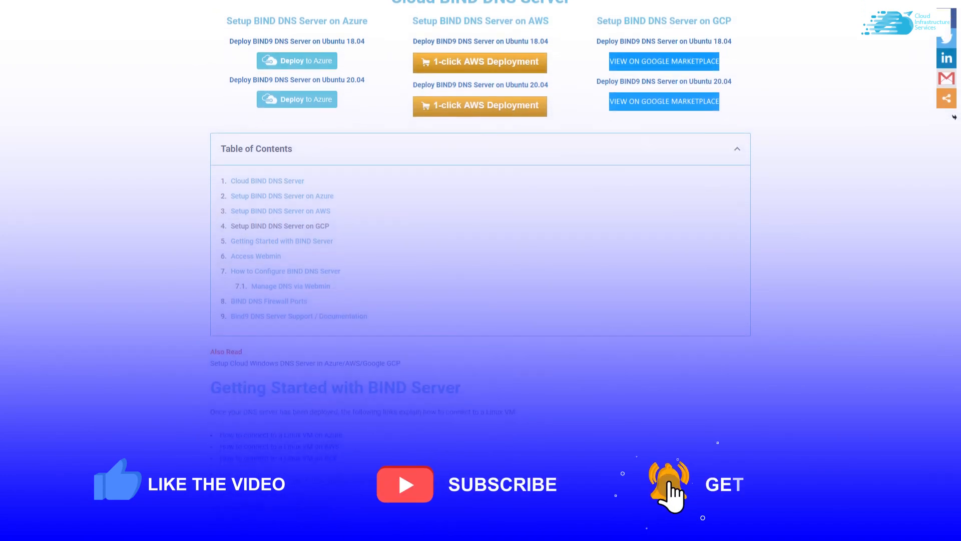
scroll("down", 3)
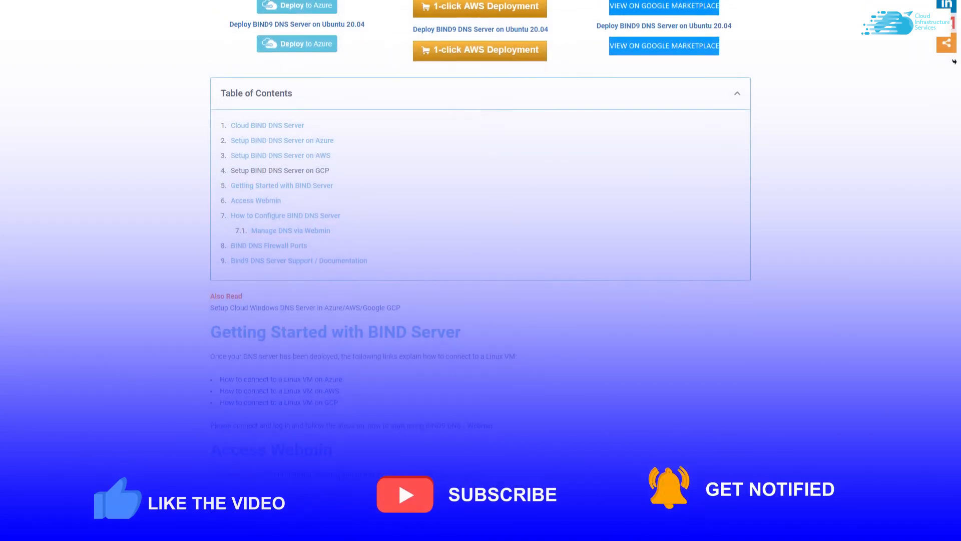